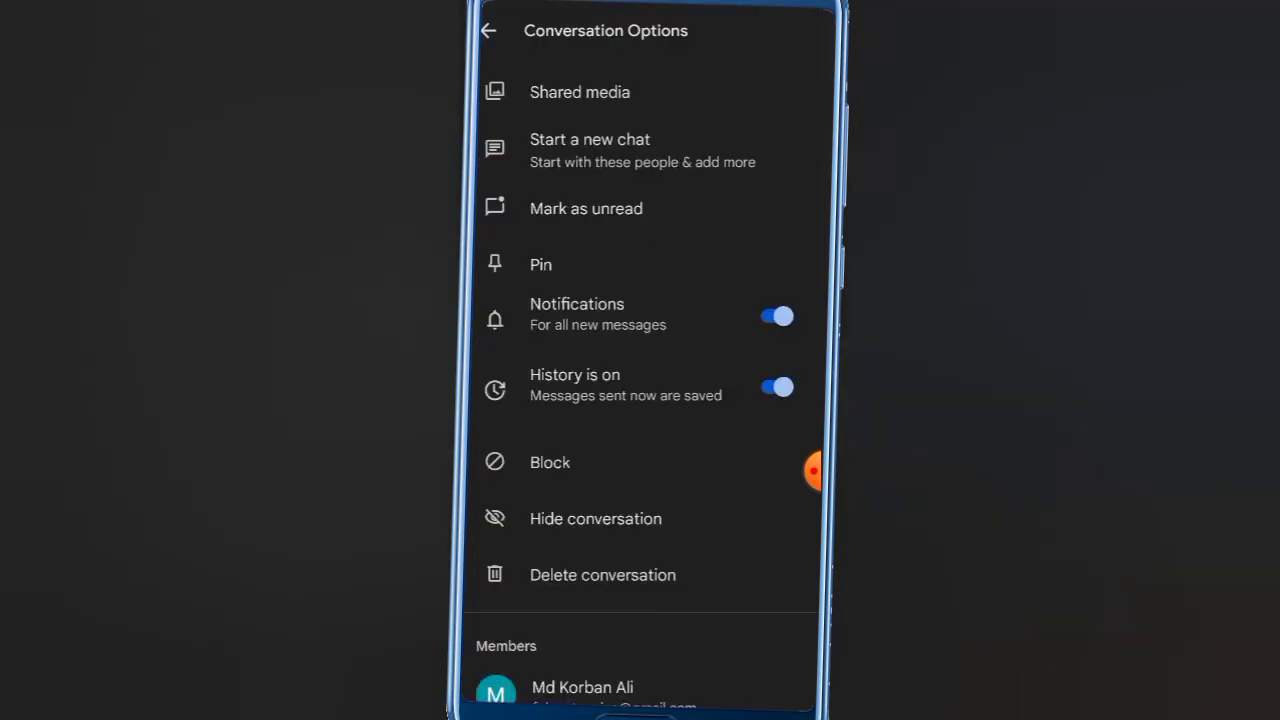
Block the conversation's contact from Conversation Options, leaving Also Report unchecked.
click(550, 462)
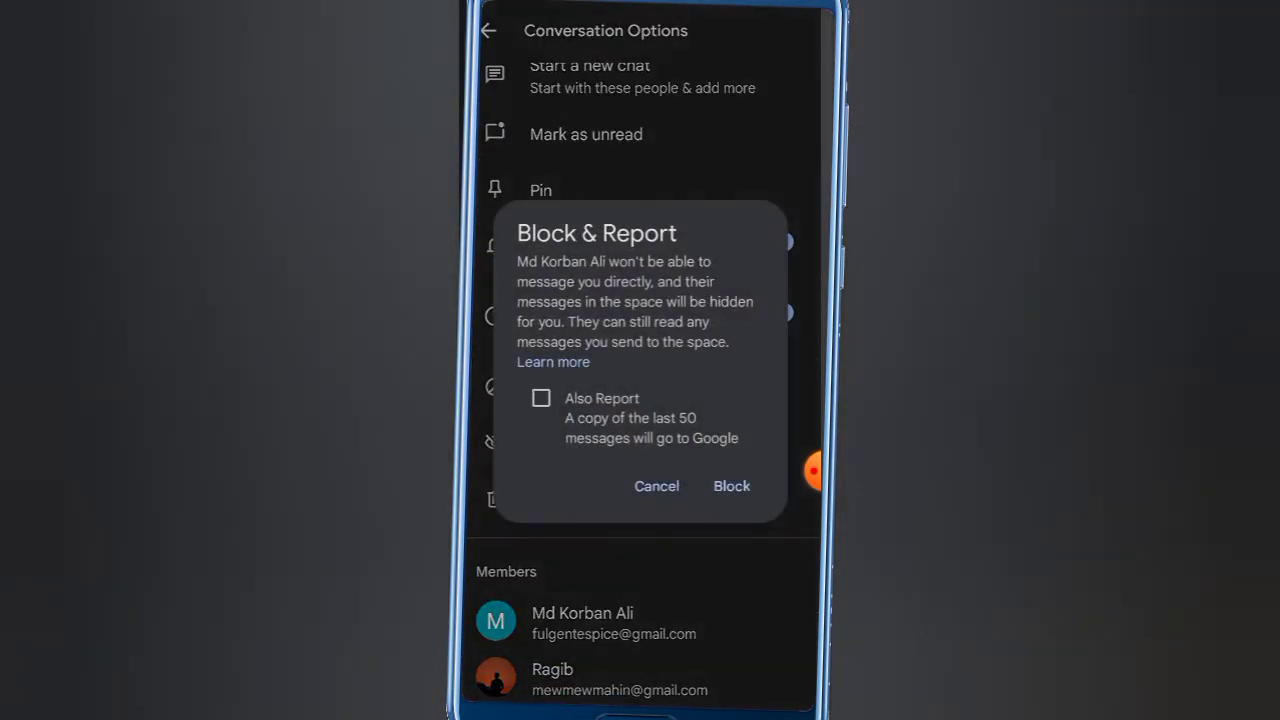
click(731, 486)
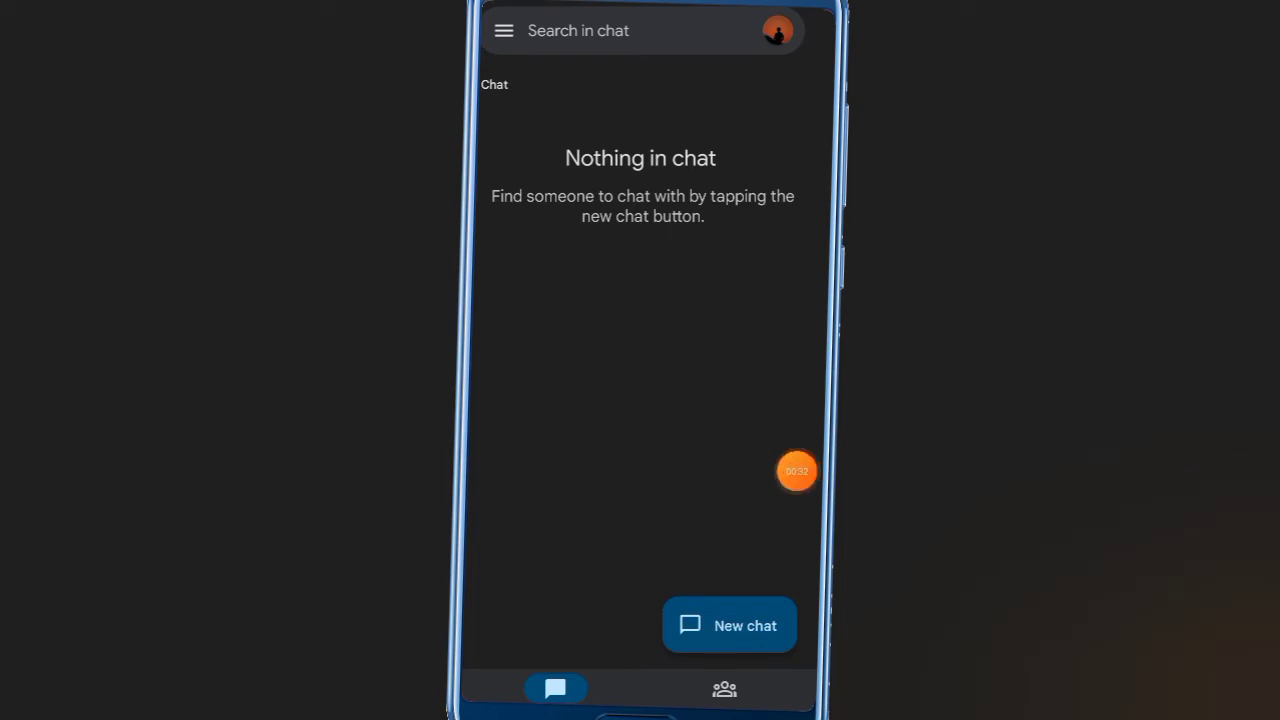
Open Google Chat Settings from the navigation drawer to reach blocked-user management.
click(797, 471)
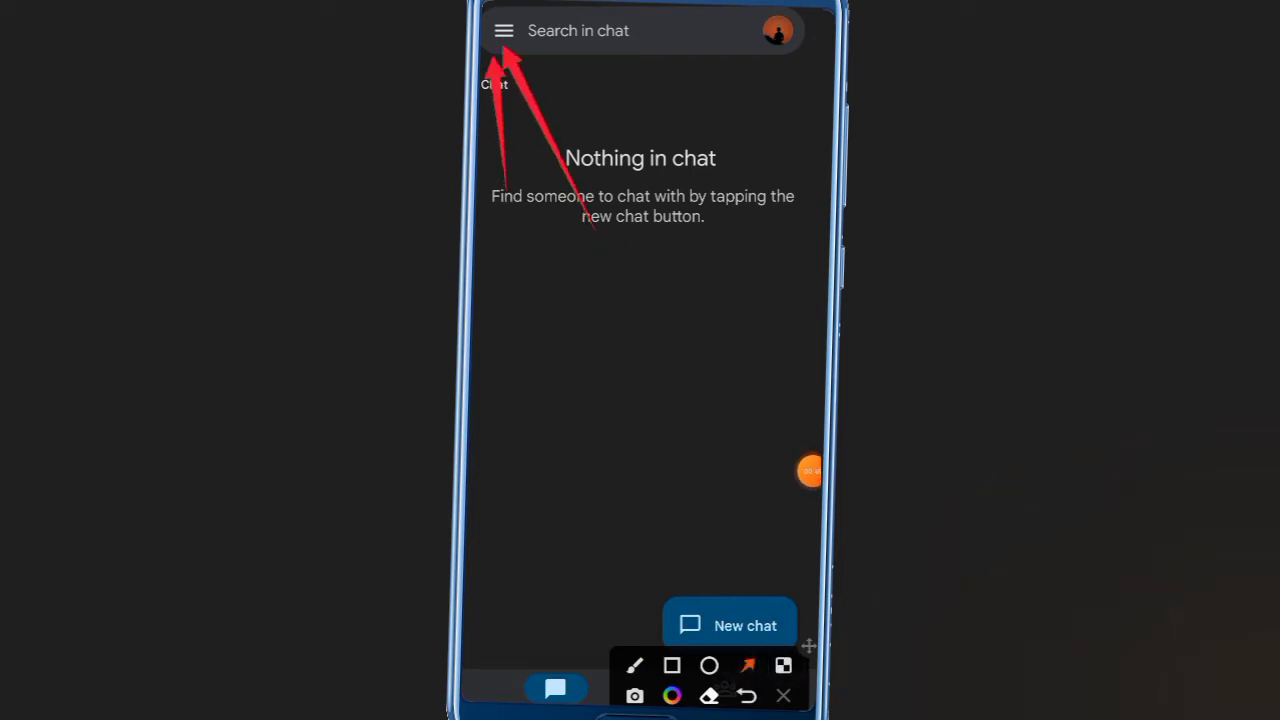
click(504, 30)
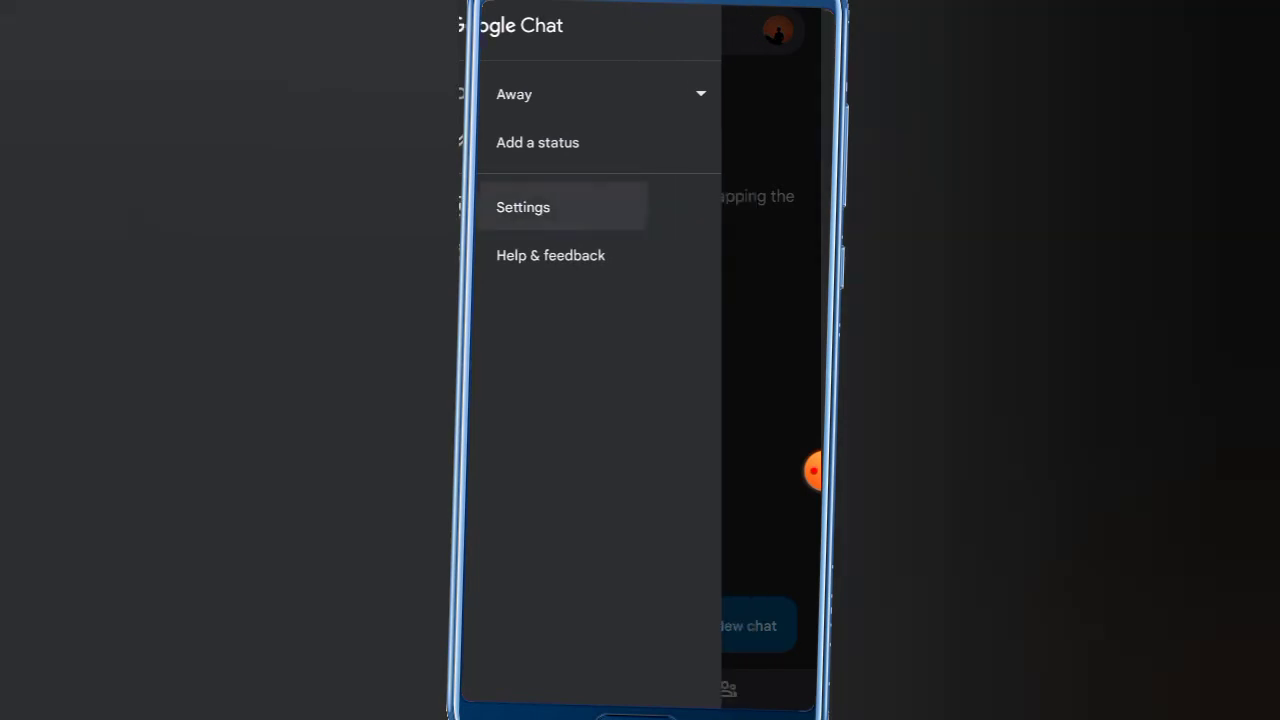
click(523, 207)
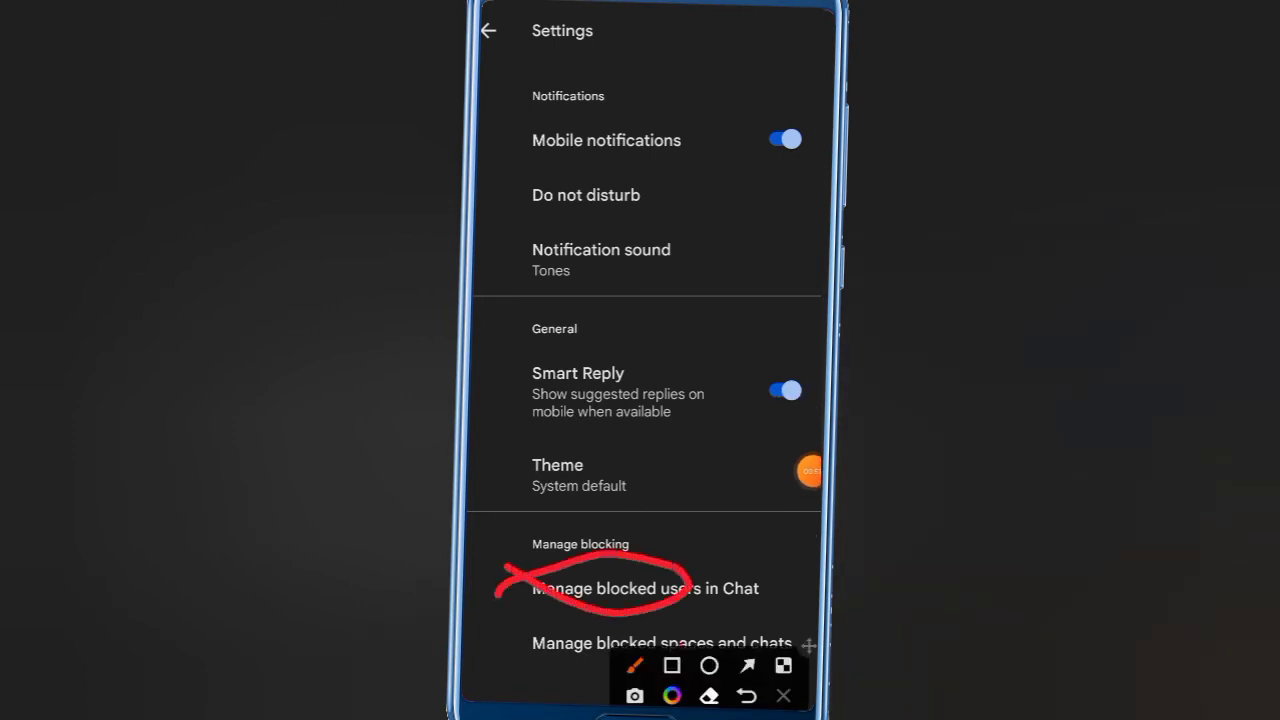
click(746, 666)
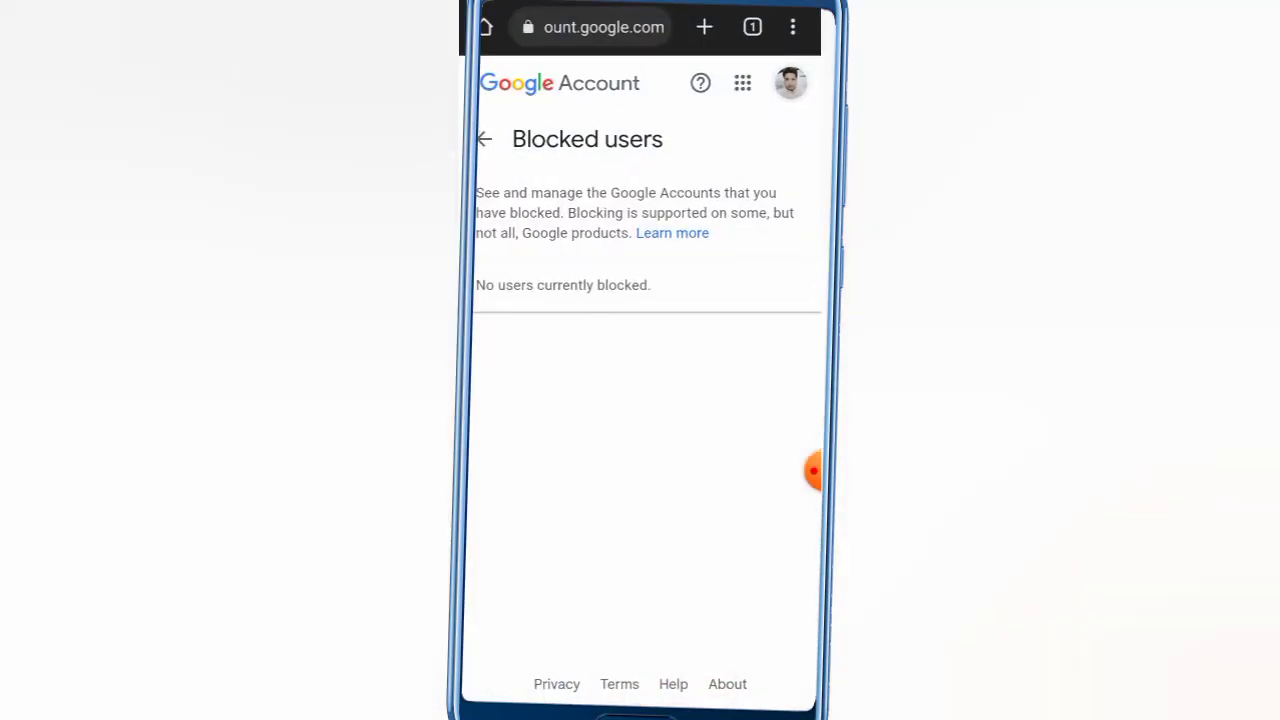
Remove the contact from the Google Account Blocked users list, leaving it empty.
click(790, 83)
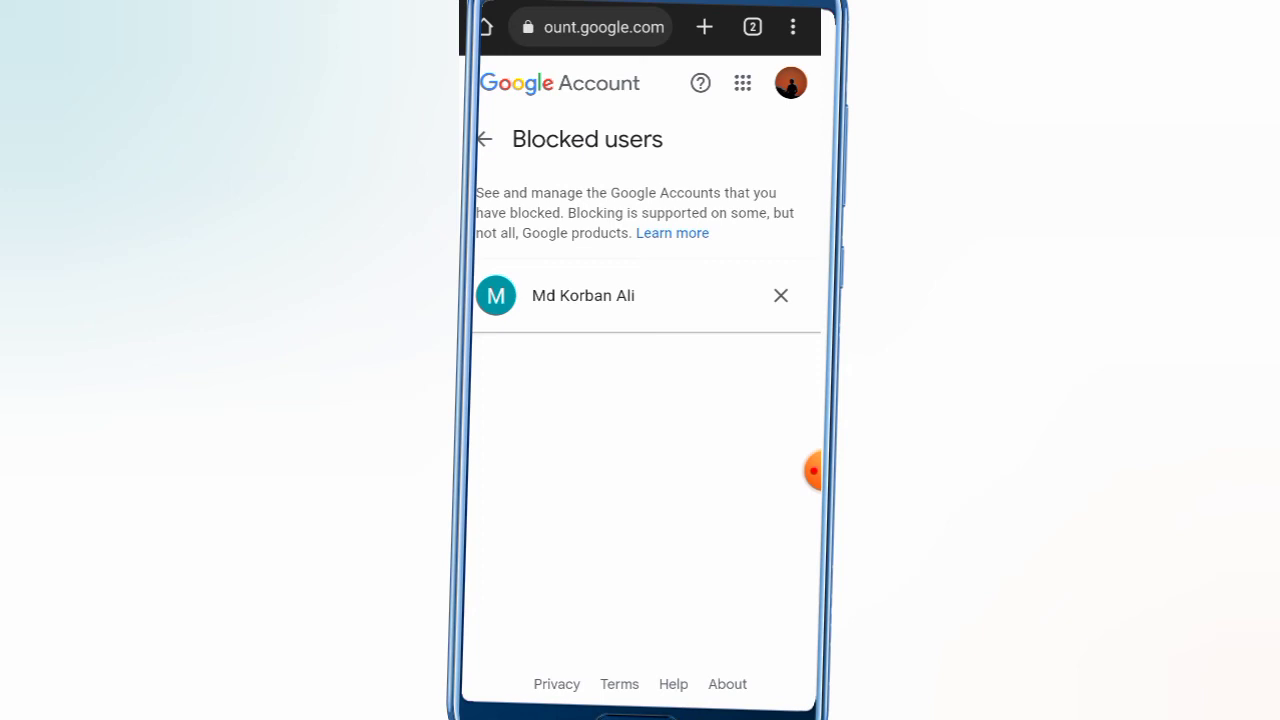
click(813, 471)
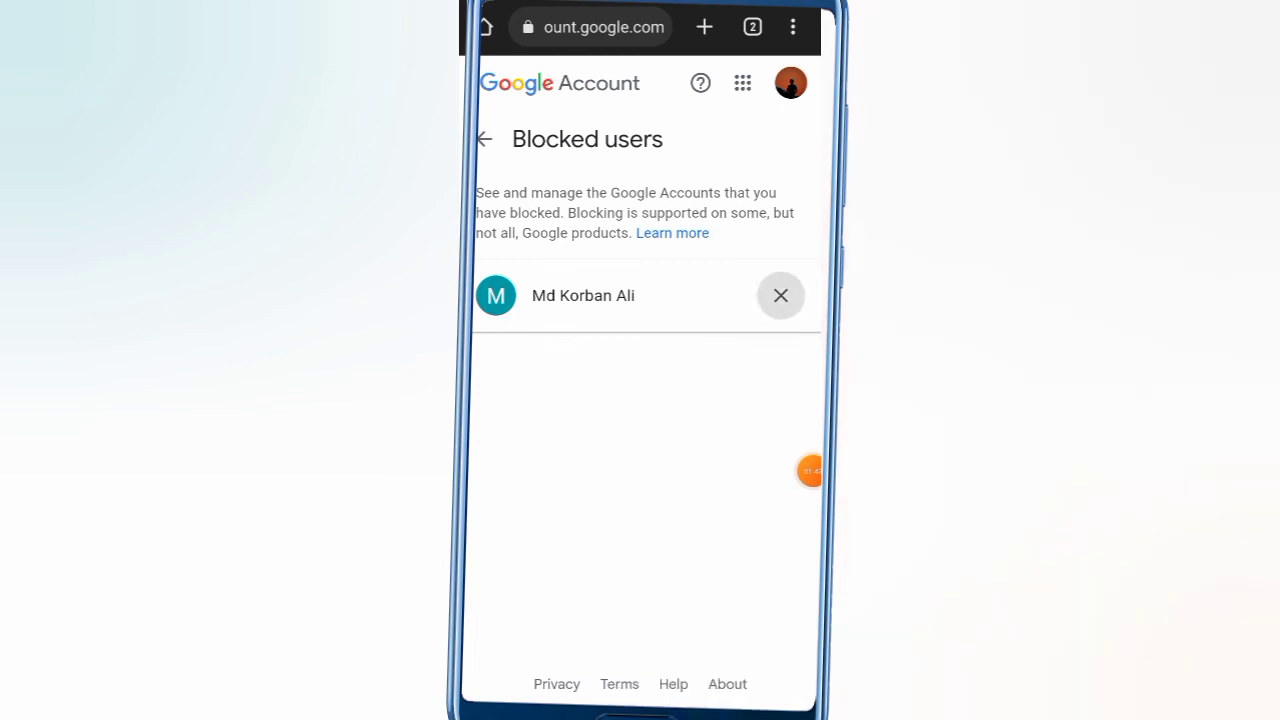
click(780, 295)
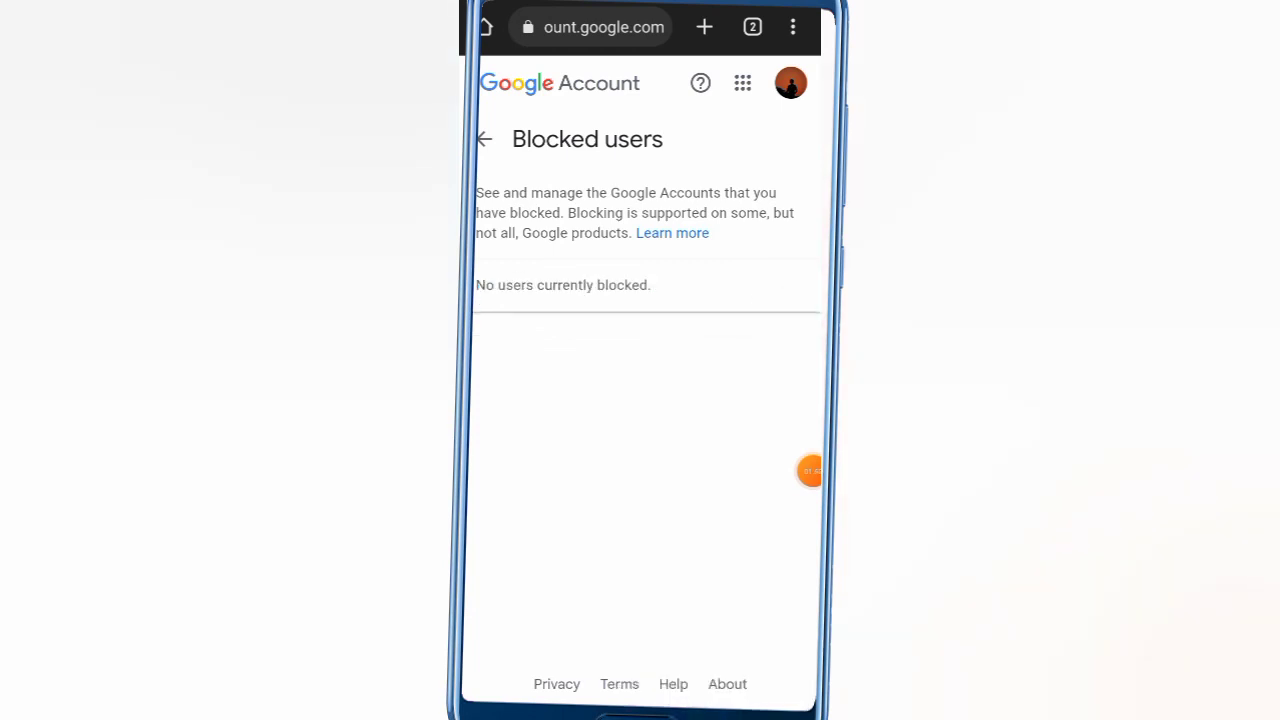